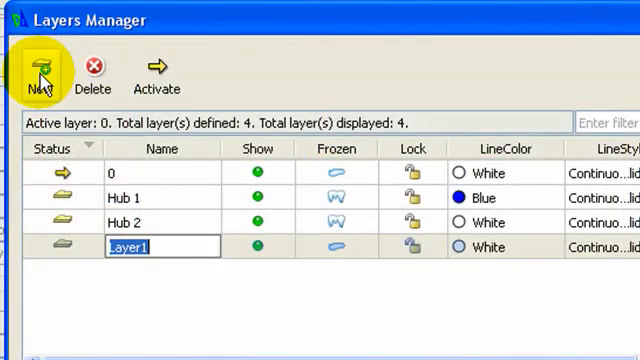
# Name the new layer 'coupler' with red line colour and confirm it
pyautogui.write('coupler')
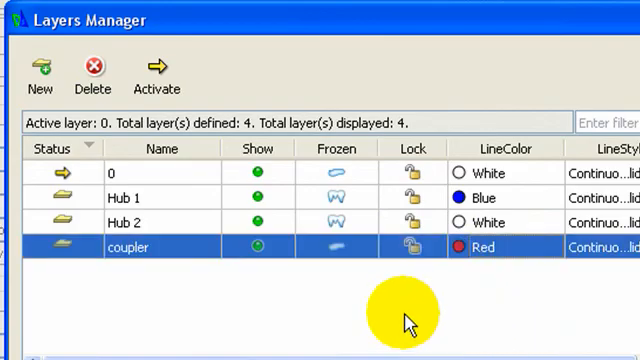
pyautogui.click(156, 72)
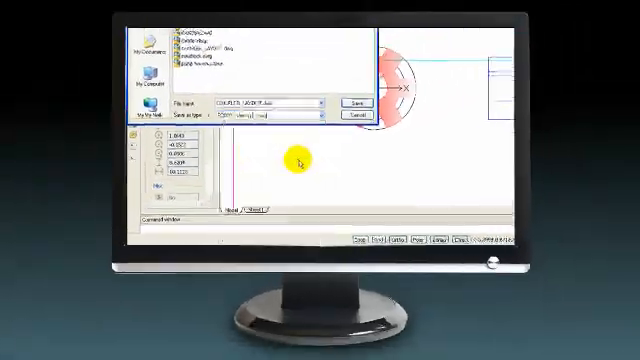
# Save the hatched coupler drawing as a DWG/DXF file
pyautogui.click(350, 102)
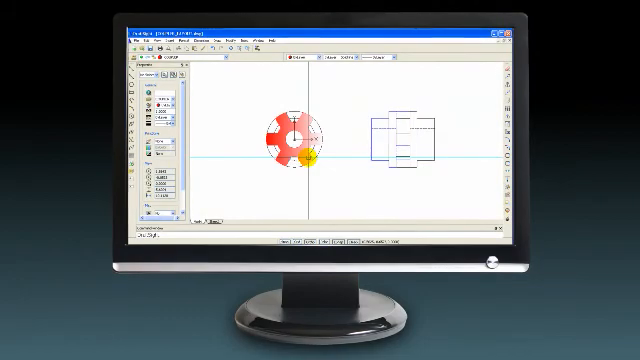